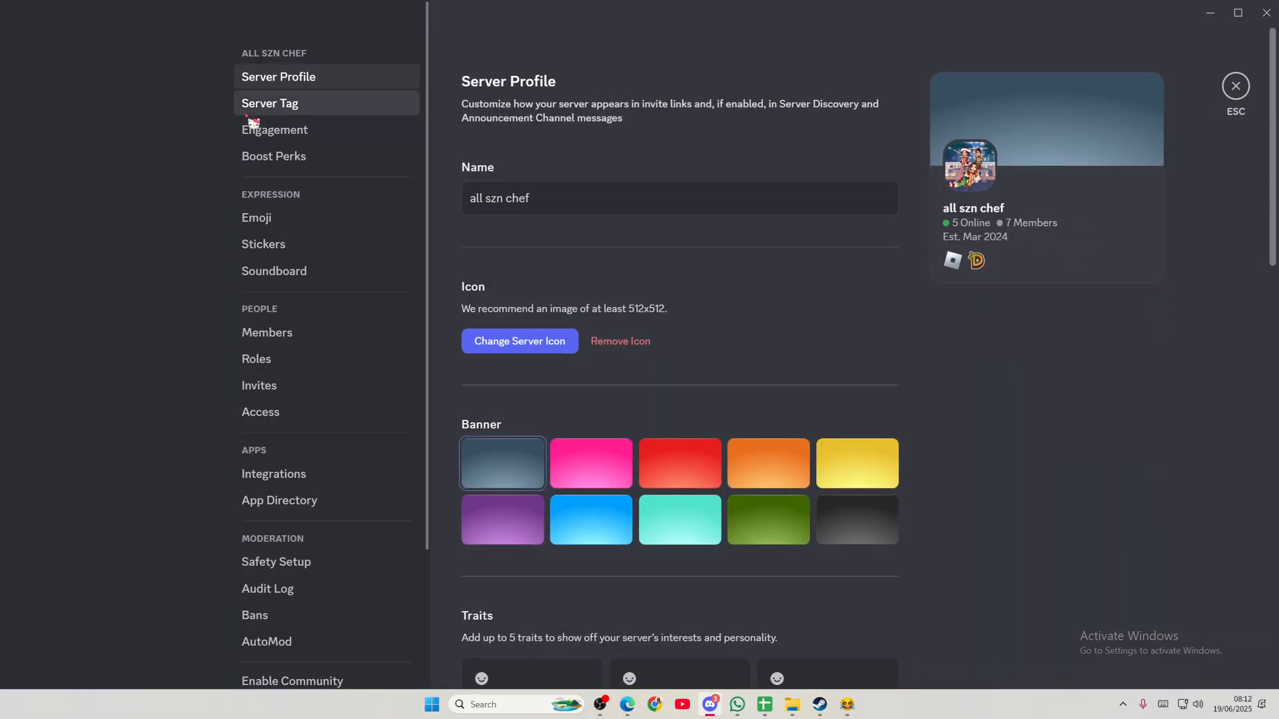
# View the locked Server Tag page with tag name, badge and color options requiring boosts
pyautogui.click(269, 103)
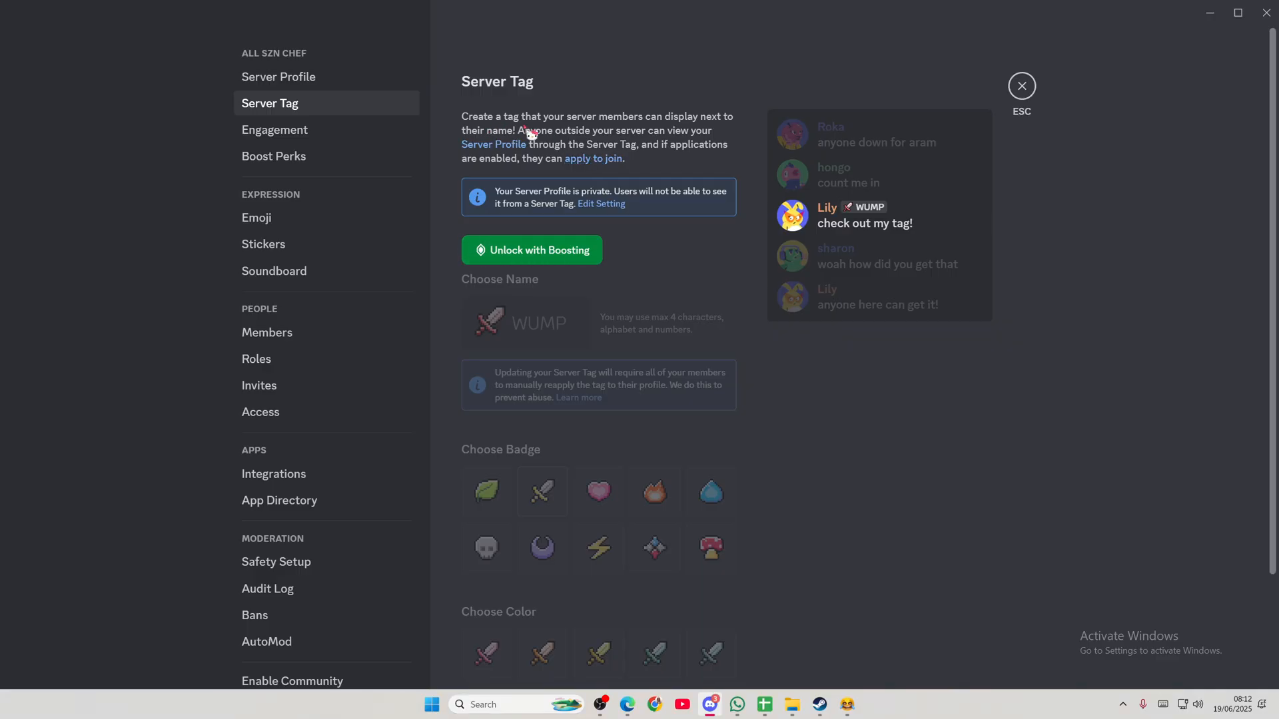
pyautogui.moveTo(698, 136)
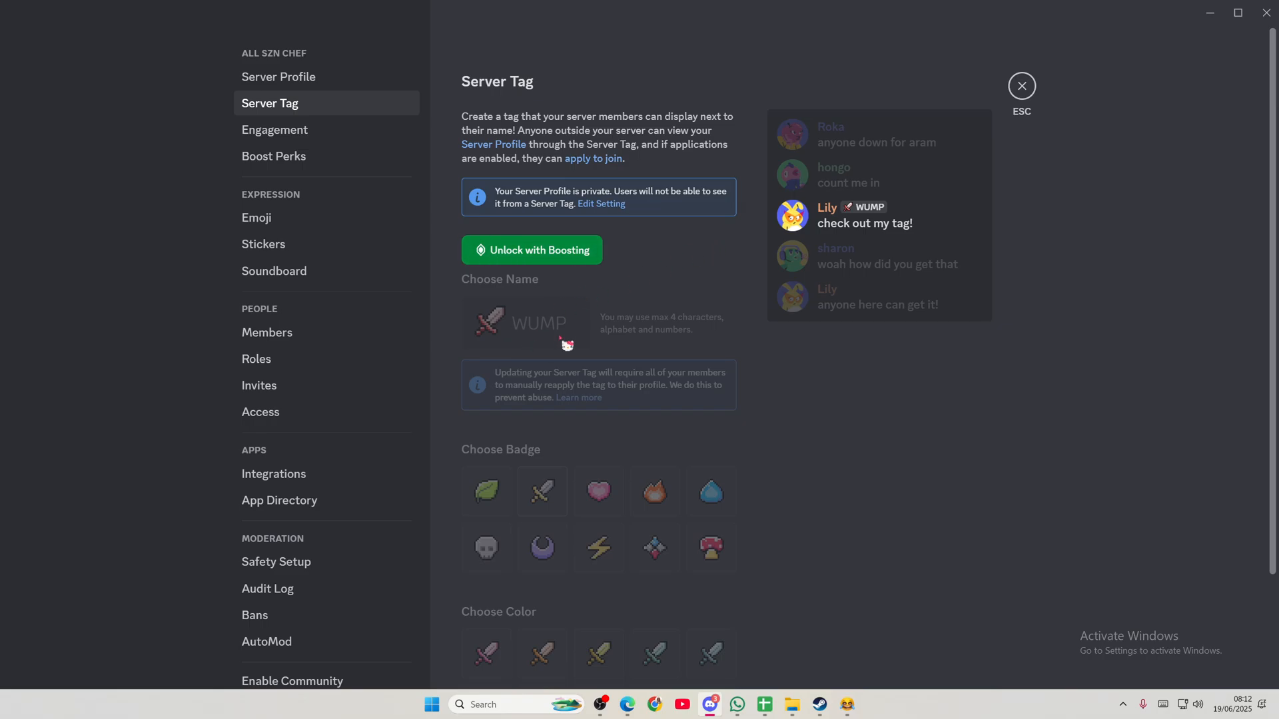
pyautogui.scroll(-3)
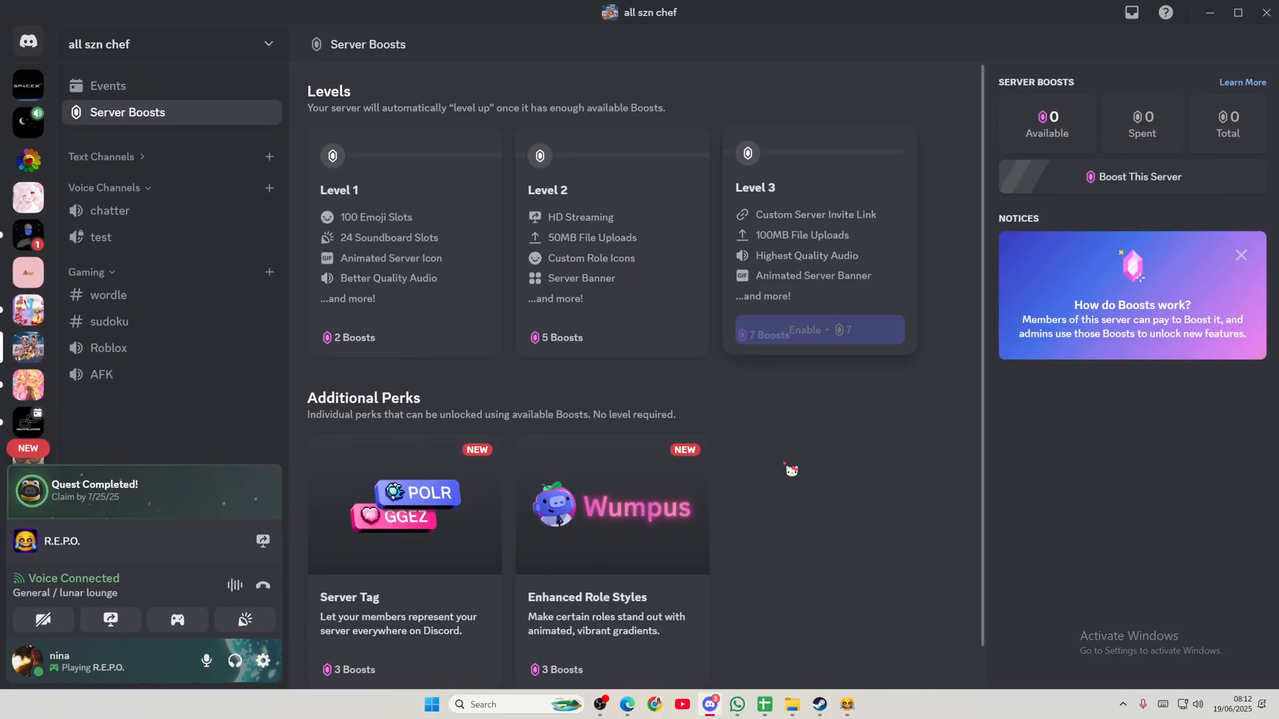
# Scroll the Server Boosts overview to the perk list showing Server Tag needs 3 boosts
pyautogui.scroll(-3)
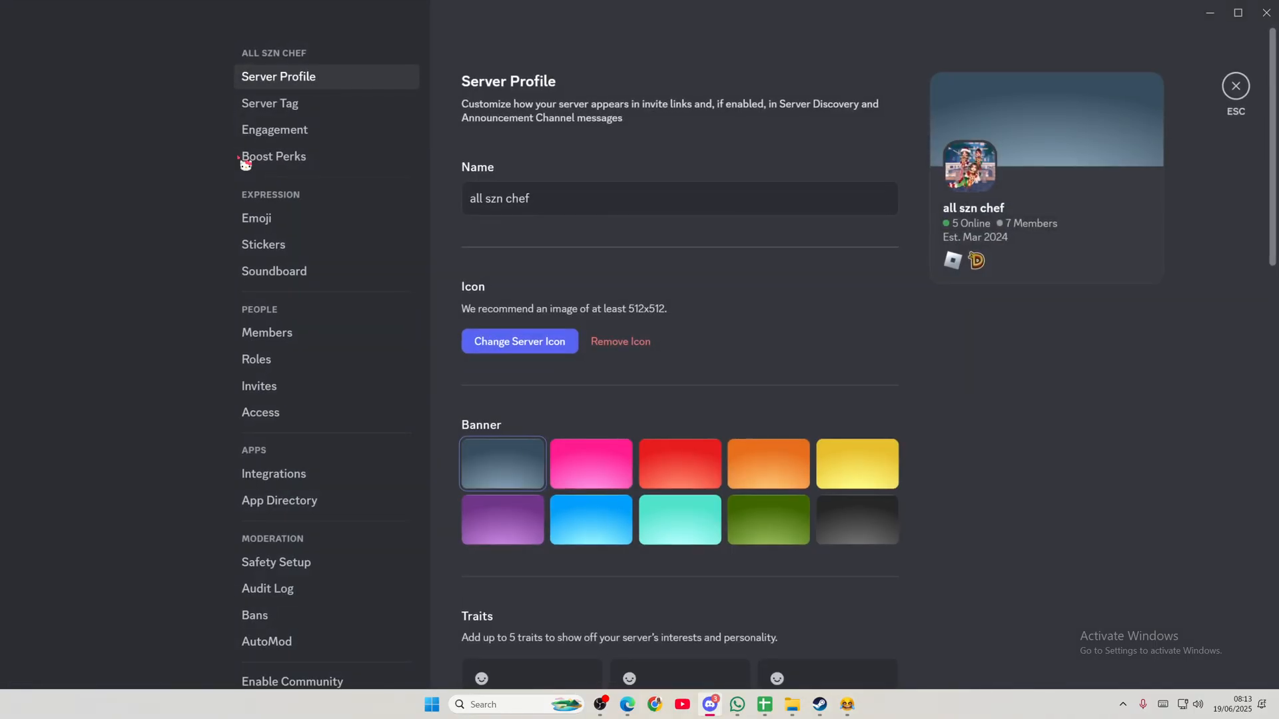
# Return to the Server Tag page, still locked behind boosting
pyautogui.click(269, 103)
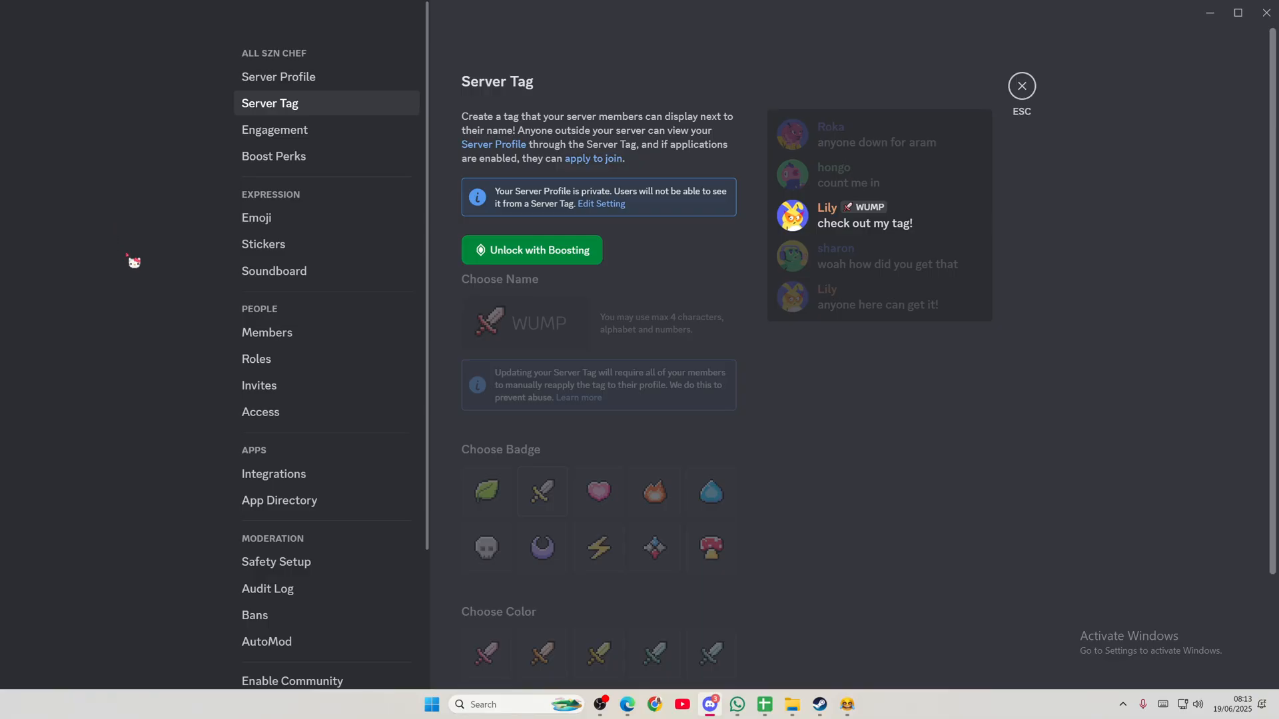